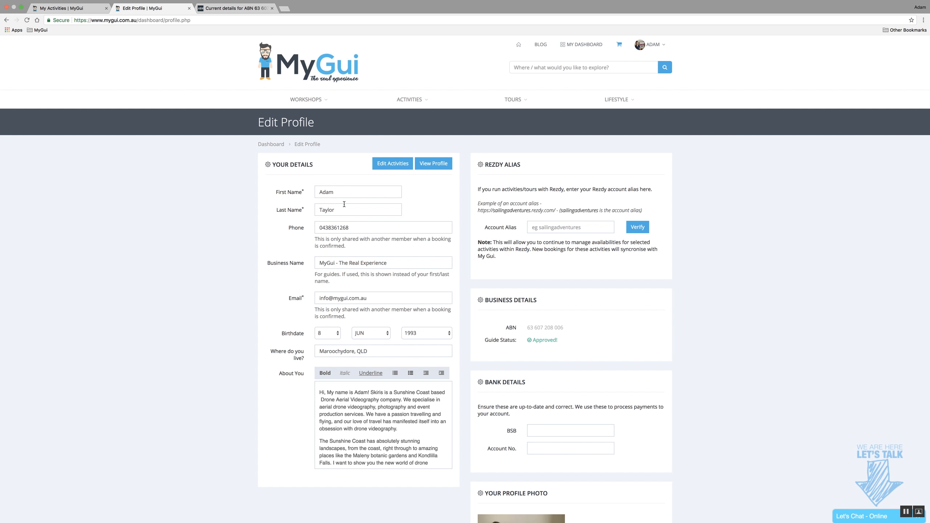
mouse_move(277, 245)
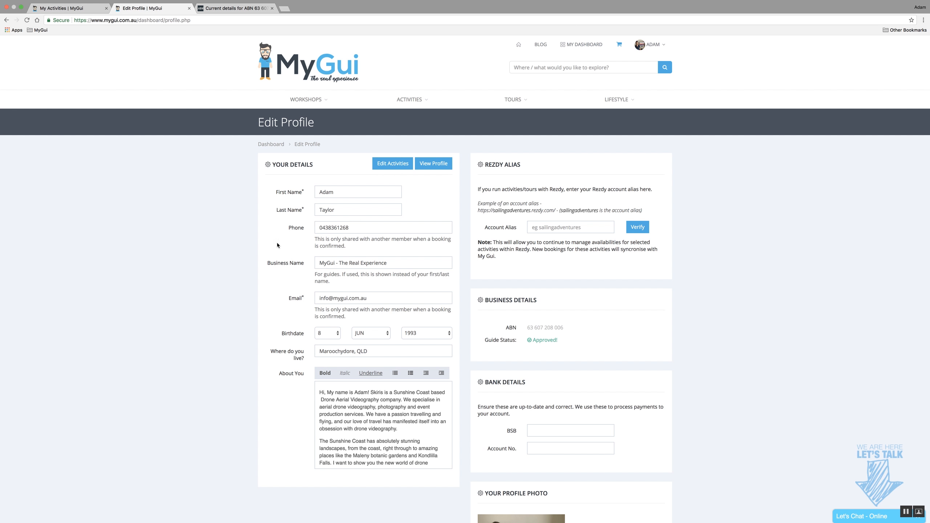
mouse_move(360, 271)
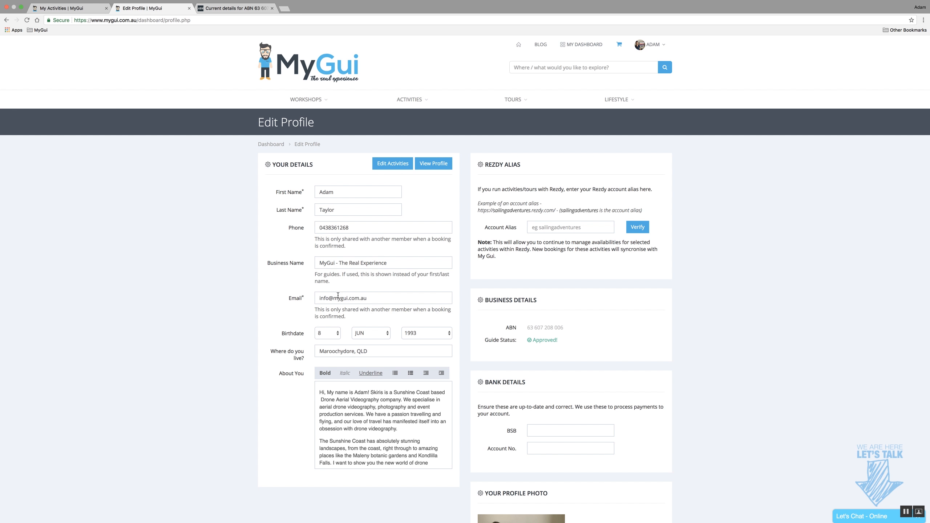
mouse_move(341, 286)
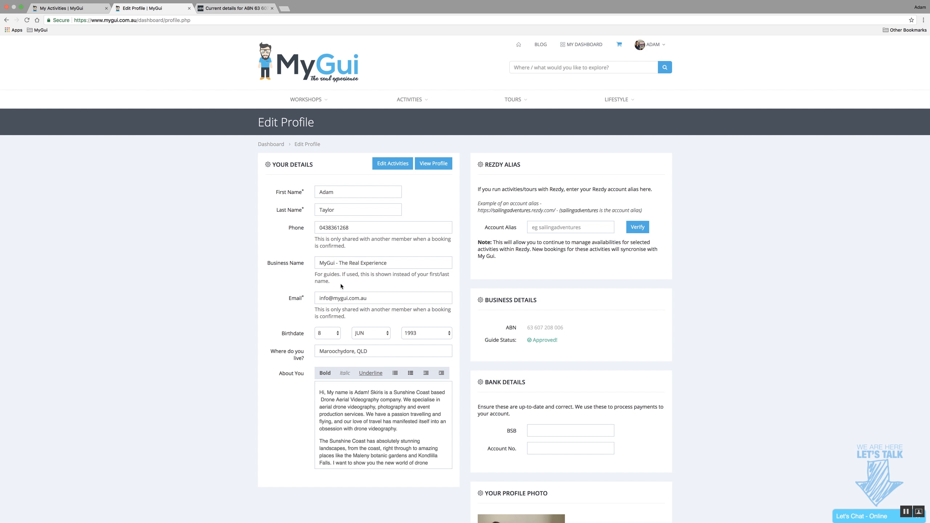
Step: Scroll the Edit Profile page down to the empty Bank Details fields and the profile photo upload area
scroll(down, 3)
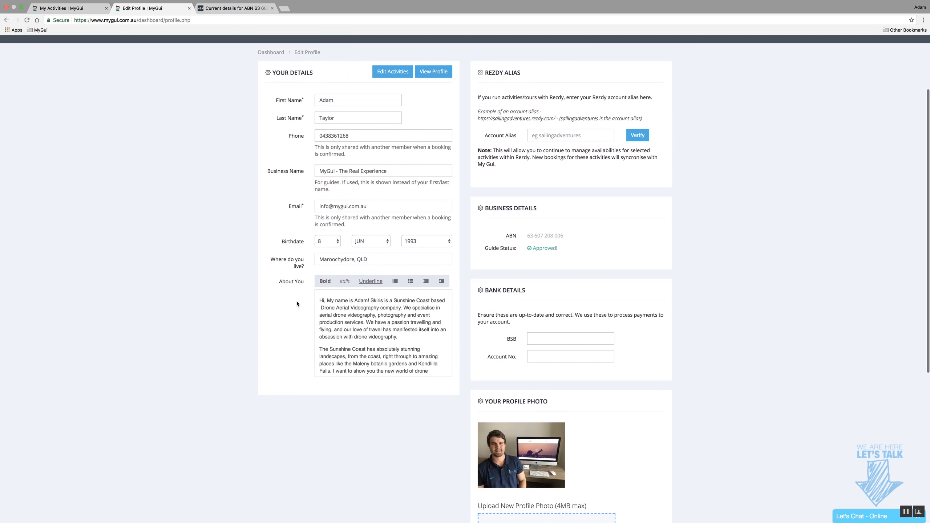
scroll(down, 3)
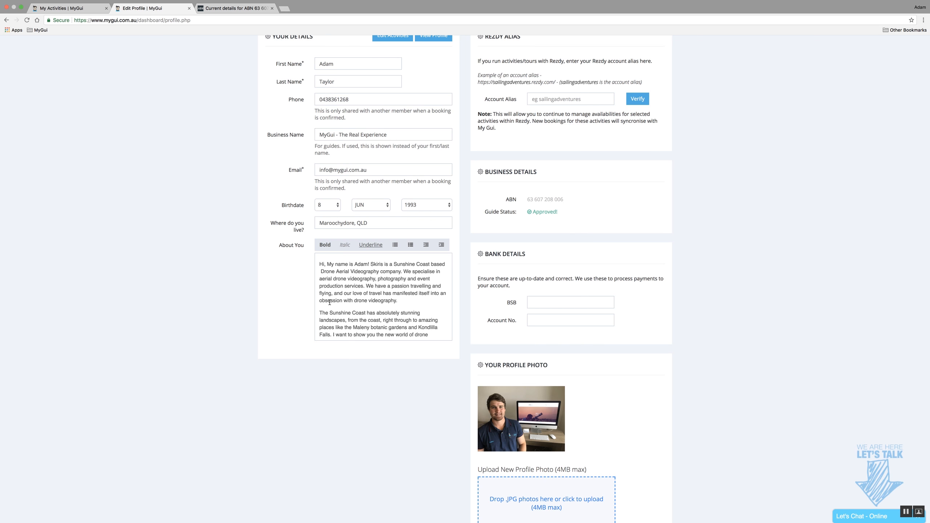
mouse_move(296, 282)
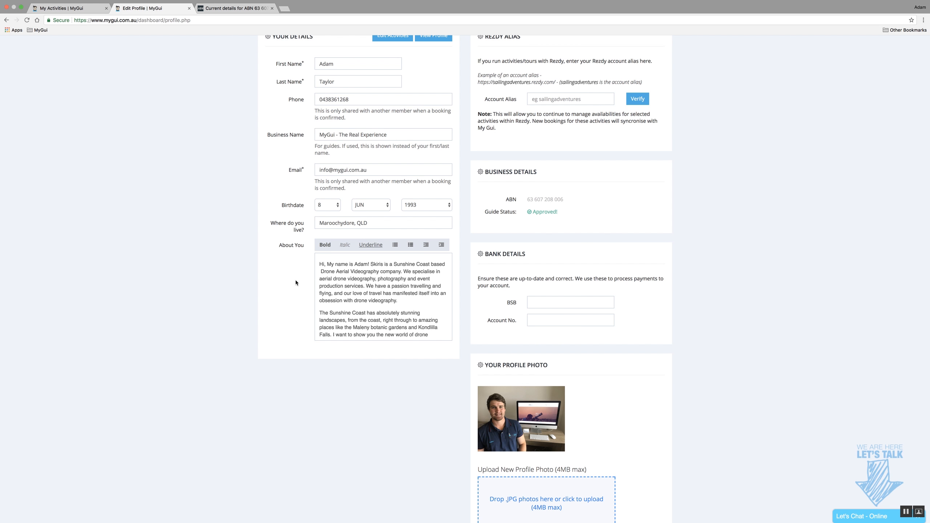
scroll(down, 3)
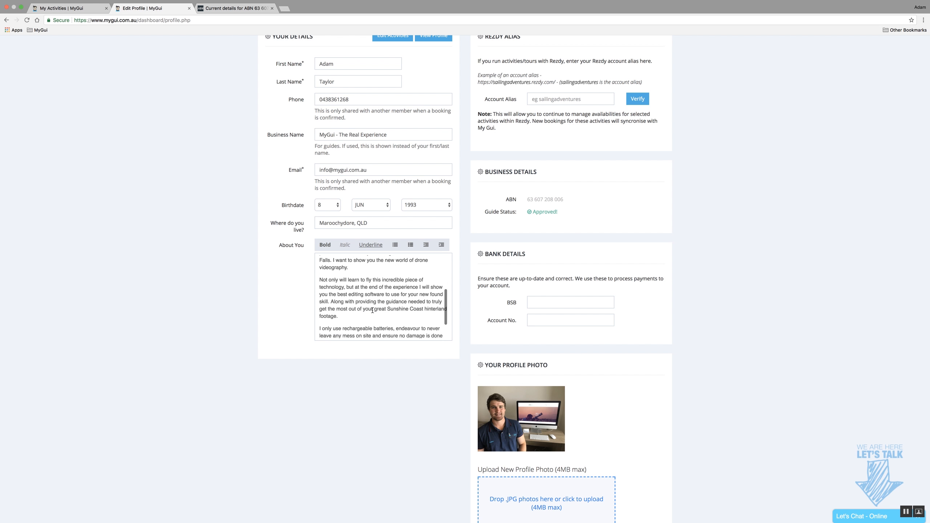
scroll(down, 3)
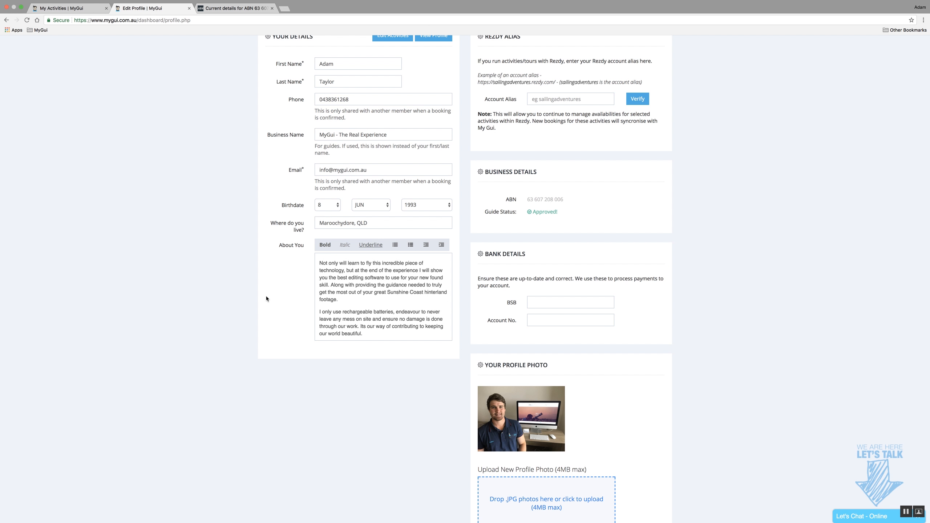
scroll(up, 3)
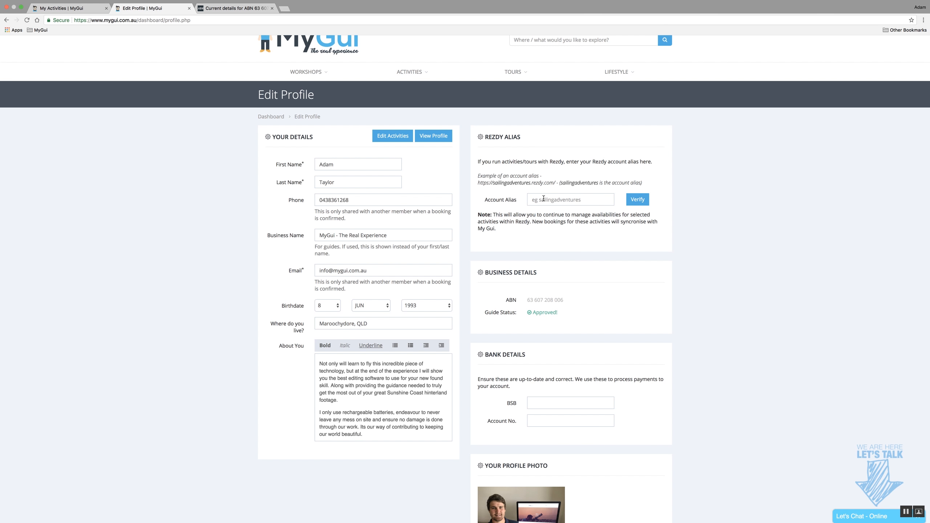
mouse_move(553, 201)
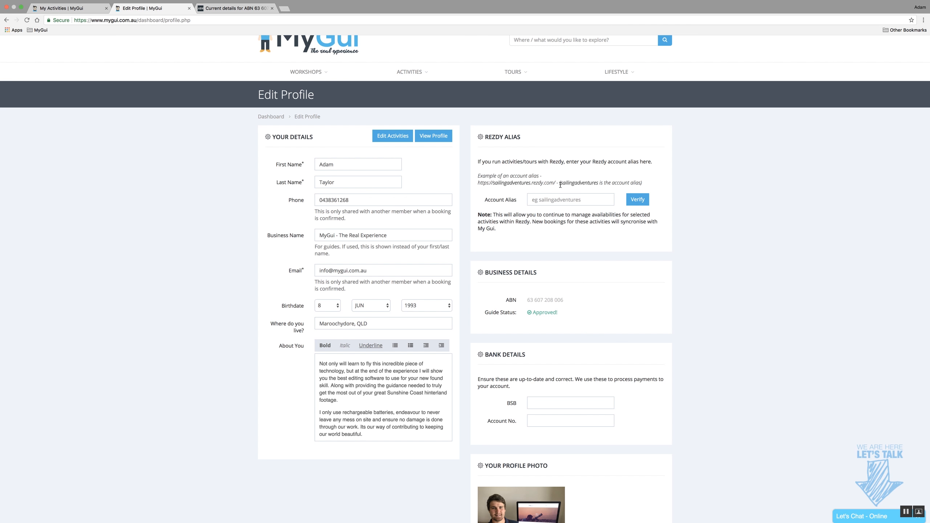
mouse_move(495, 184)
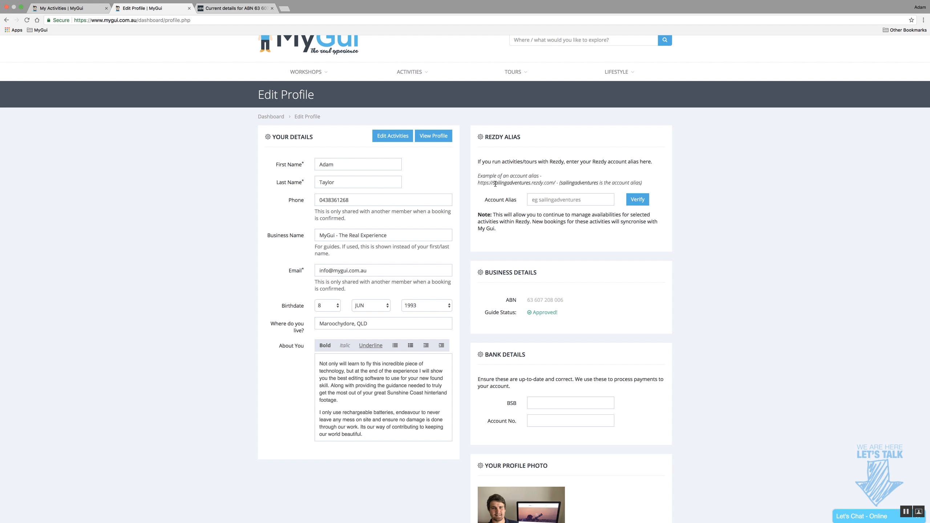
mouse_move(609, 181)
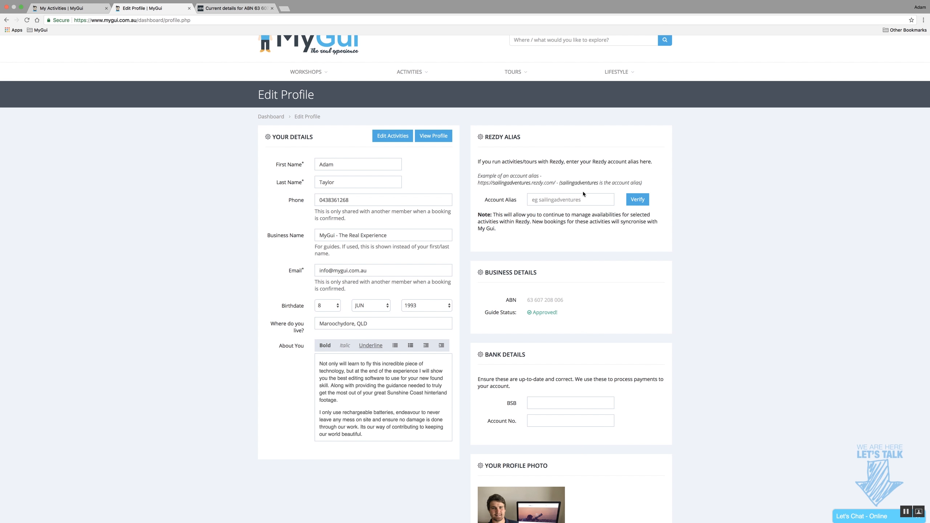
mouse_move(392, 136)
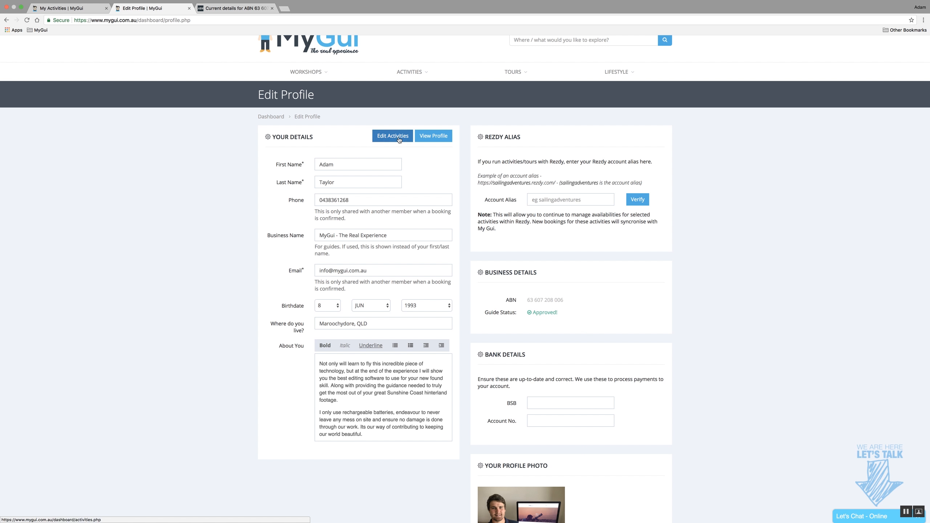
mouse_move(497, 180)
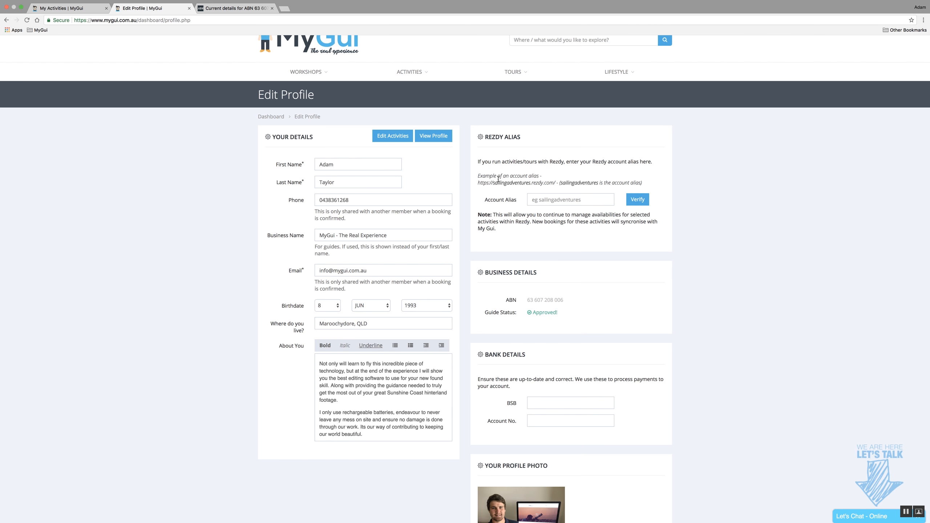
scroll(down, 3)
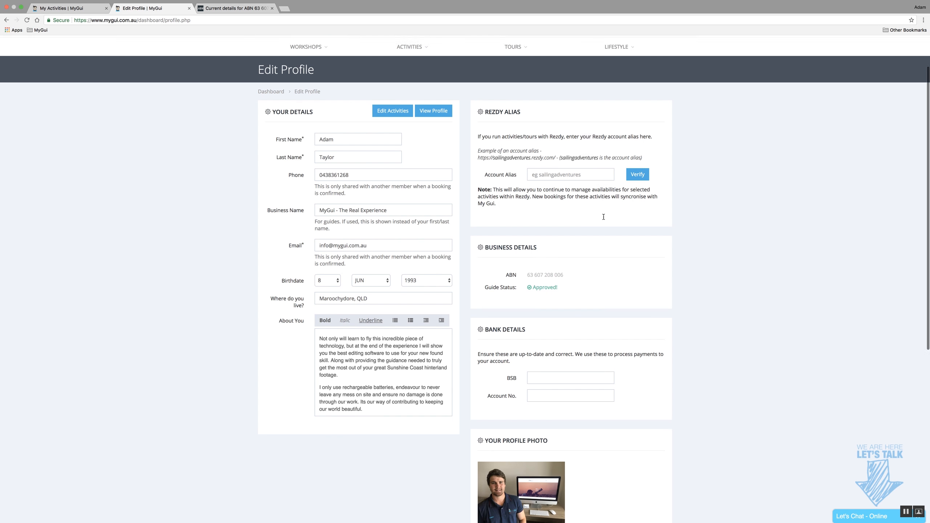
scroll(down, 3)
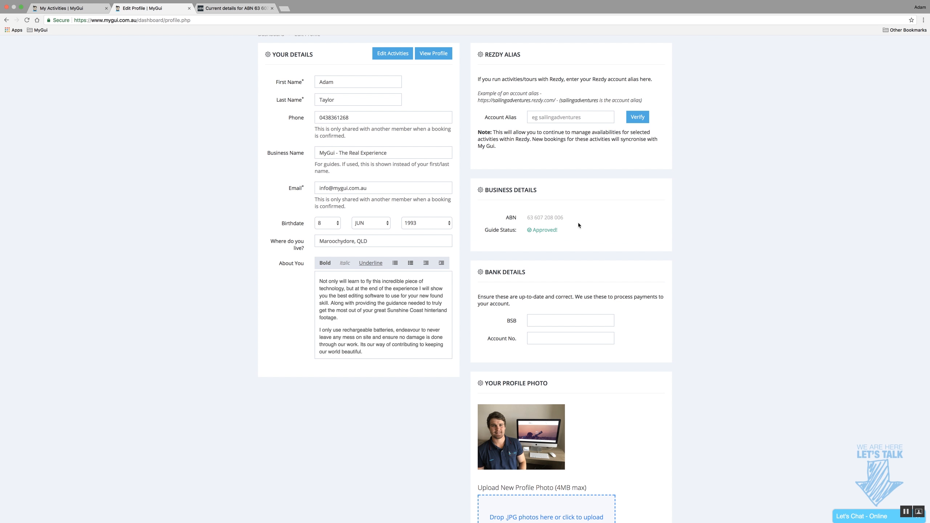
mouse_move(533, 200)
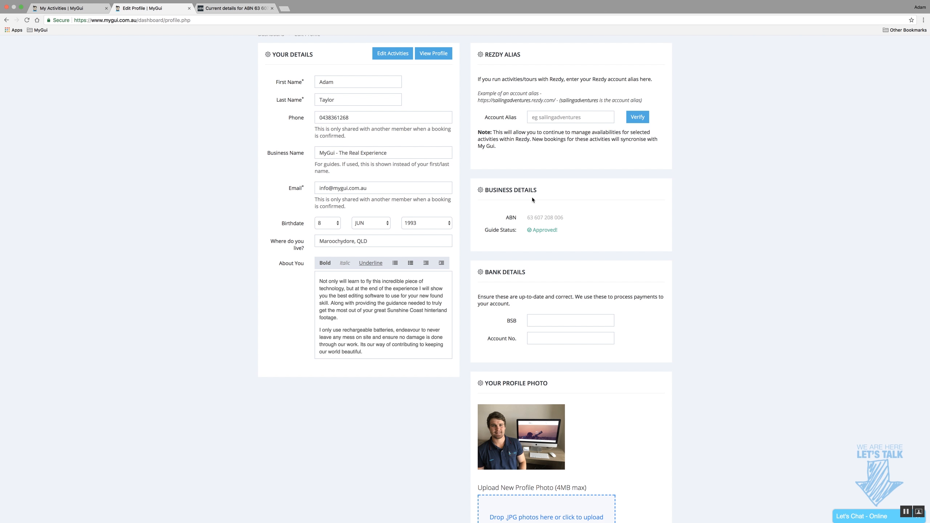
mouse_move(551, 213)
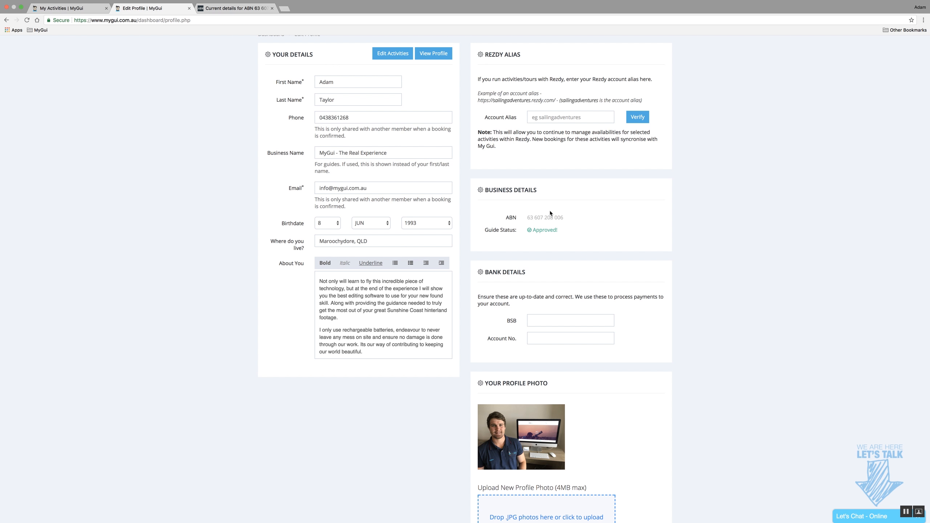
scroll(up, 3)
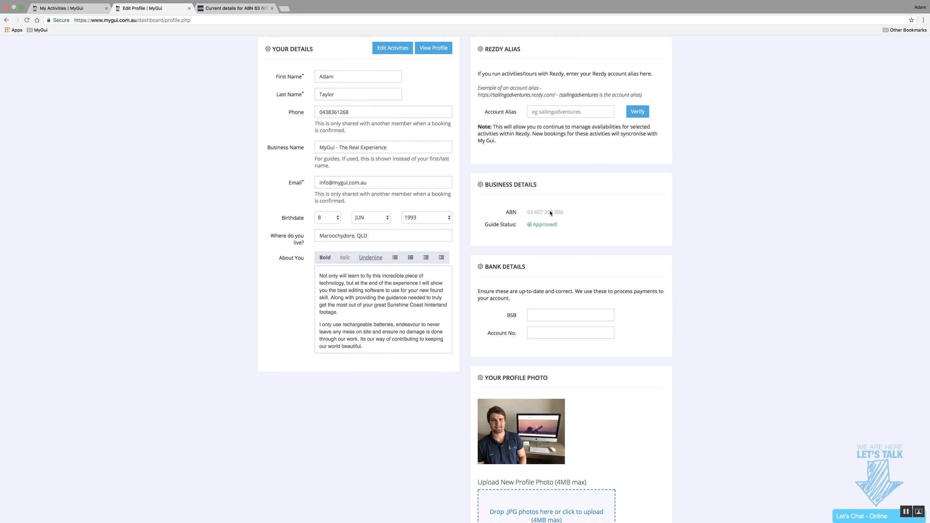
scroll(down, 3)
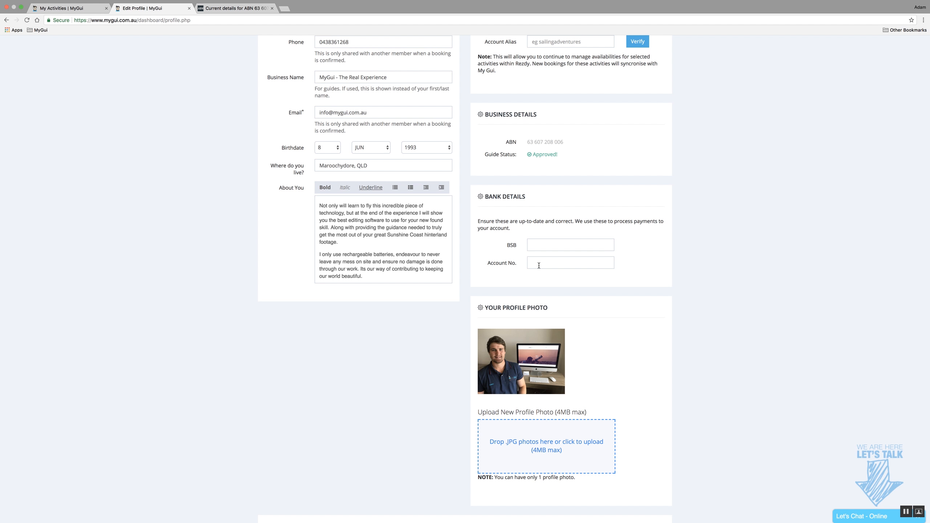
scroll(down, 3)
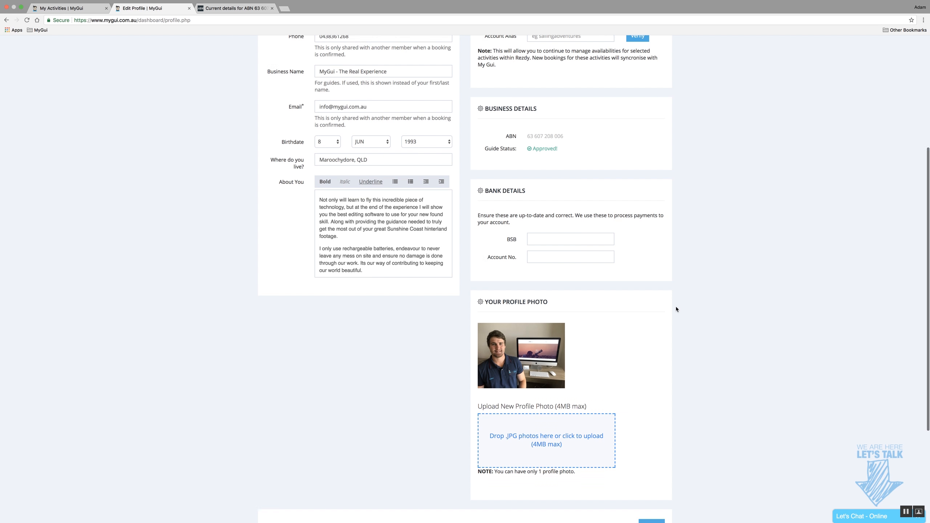
Step: Review the Upload New Profile Photo box and Save button, then return to the personal details at the top
scroll(down, 3)
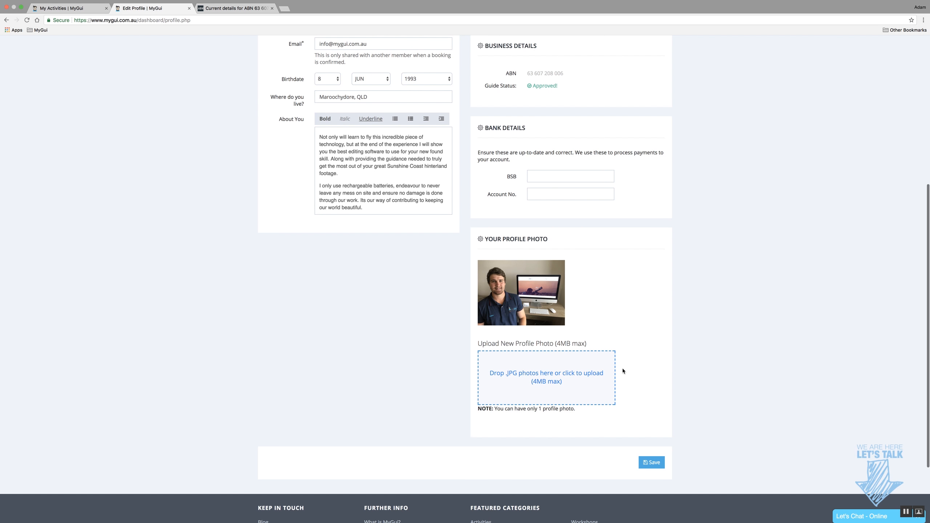
mouse_move(537, 282)
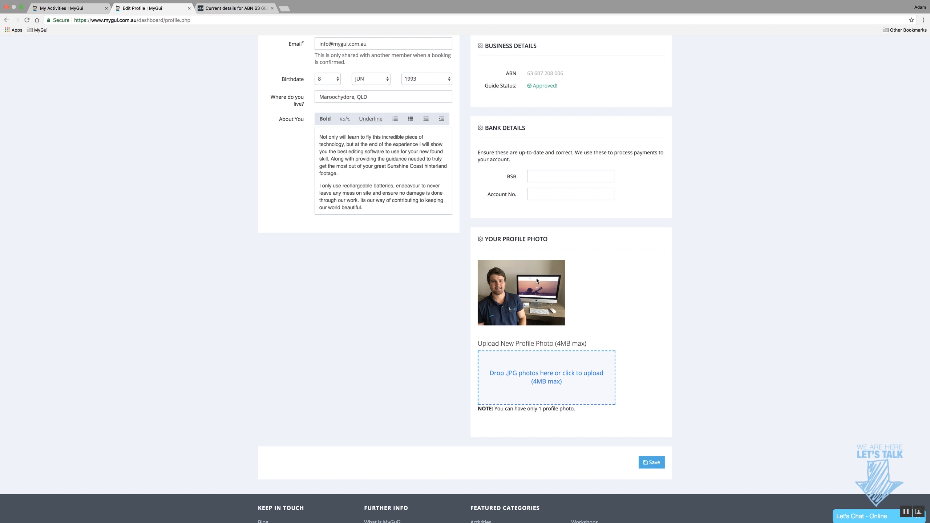
mouse_move(526, 267)
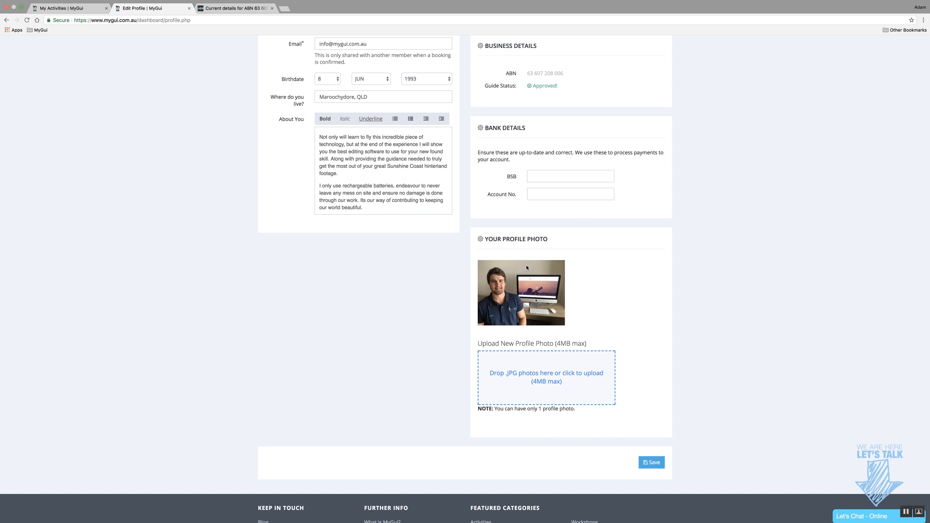
mouse_move(684, 399)
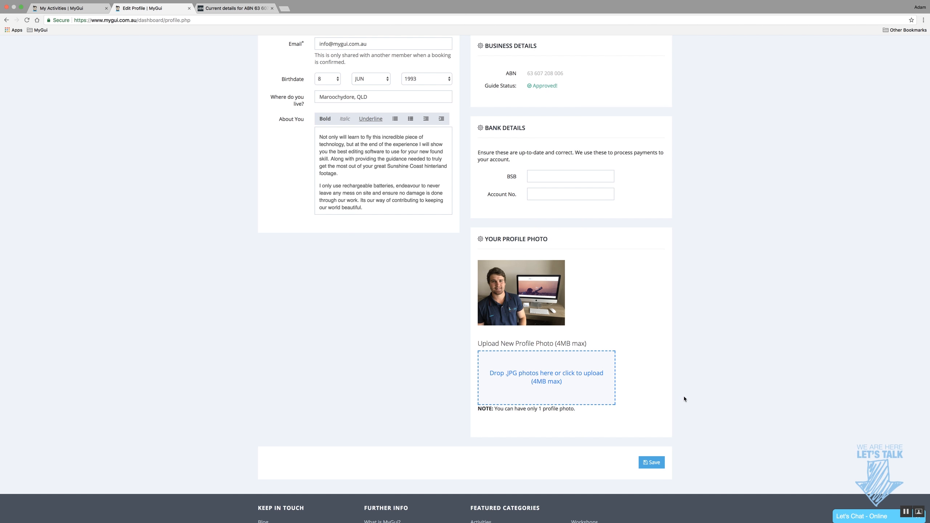
mouse_move(528, 385)
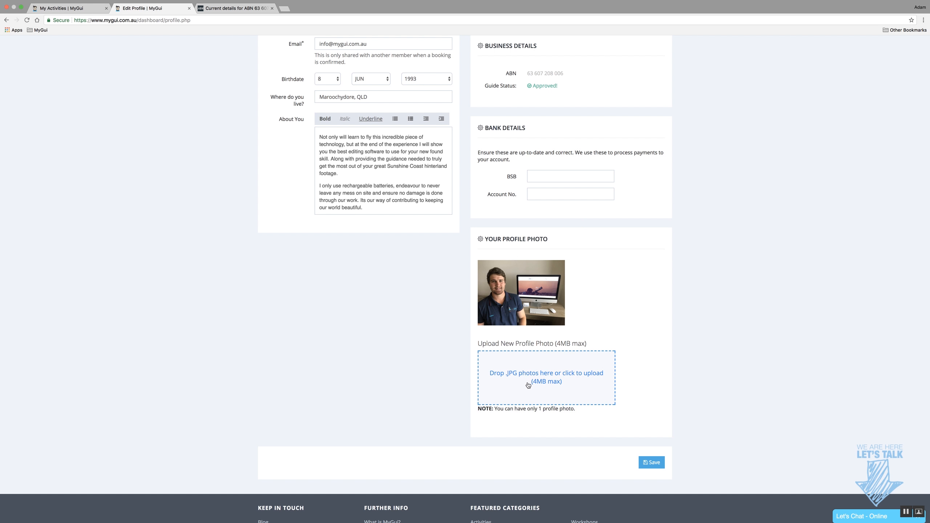
scroll(up, 3)
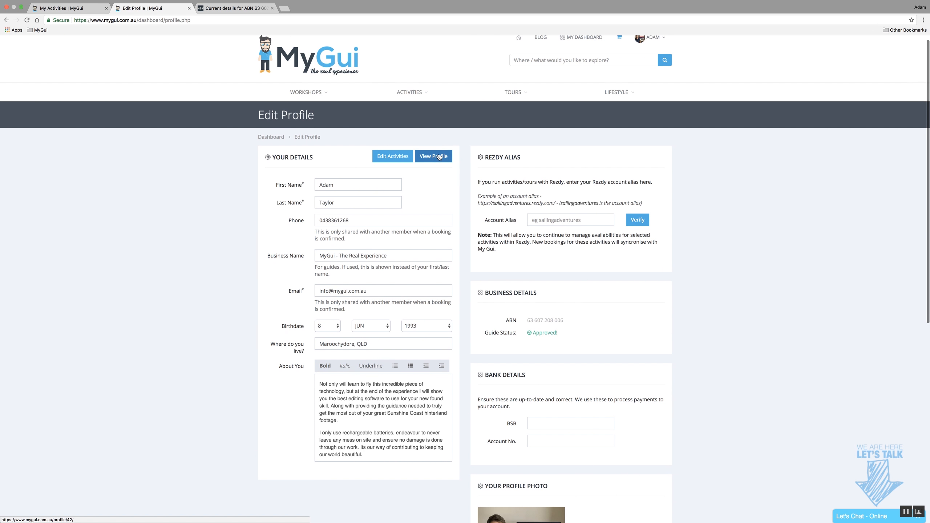
Step: Preview the public guide profile for MyGui - The Real Experience in a new tab
click(434, 156)
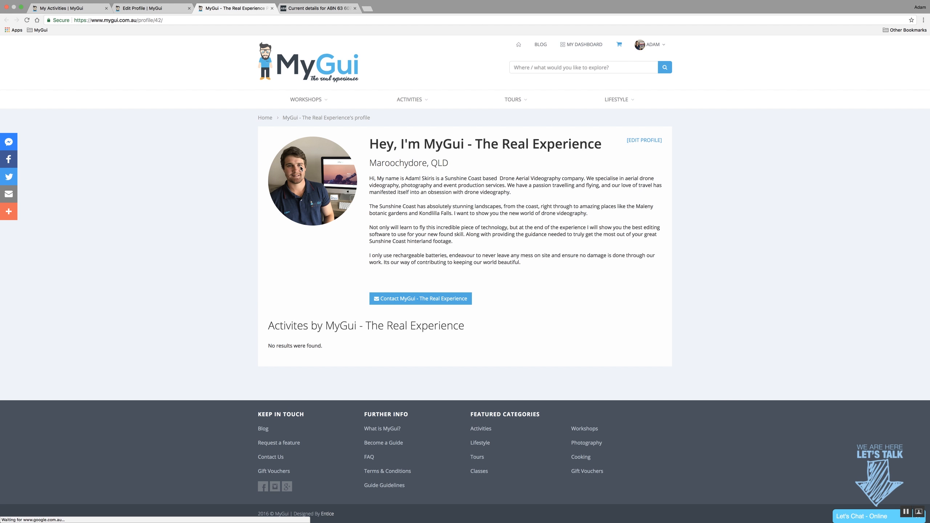
mouse_move(381, 159)
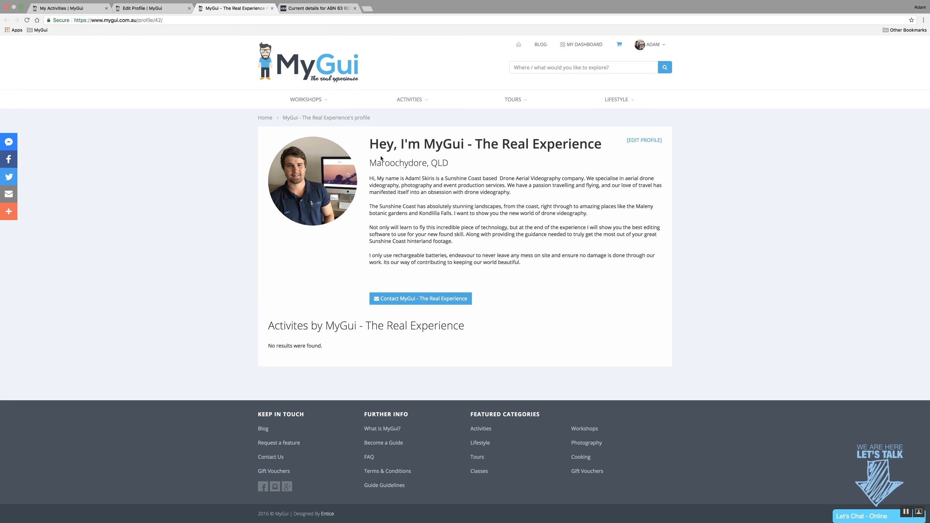
mouse_move(105, 43)
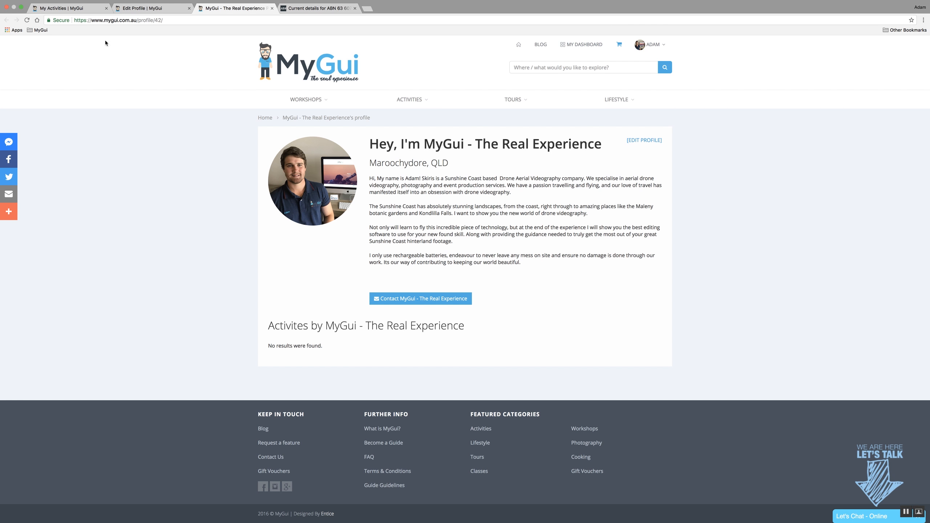
mouse_move(433, 263)
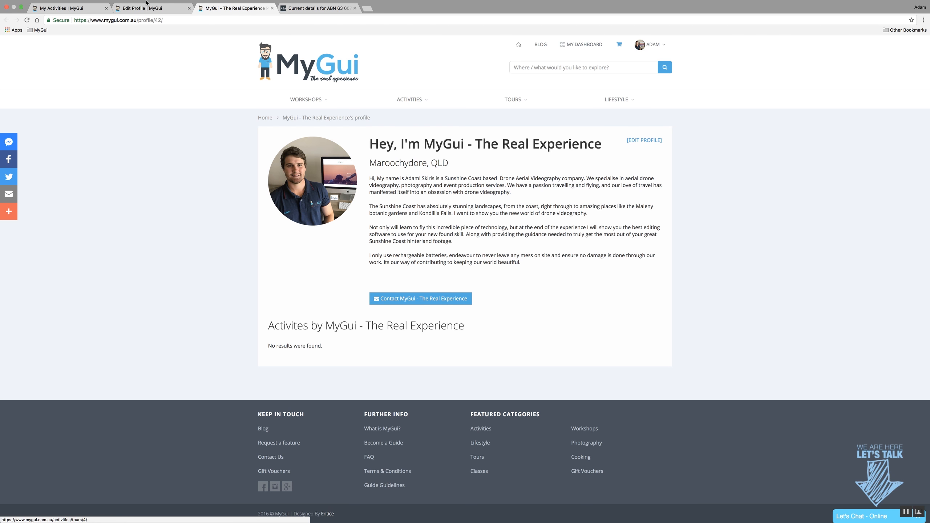
Step: Switch back to the Edit Profile tab and settle at the top of the personal details form
click(644, 140)
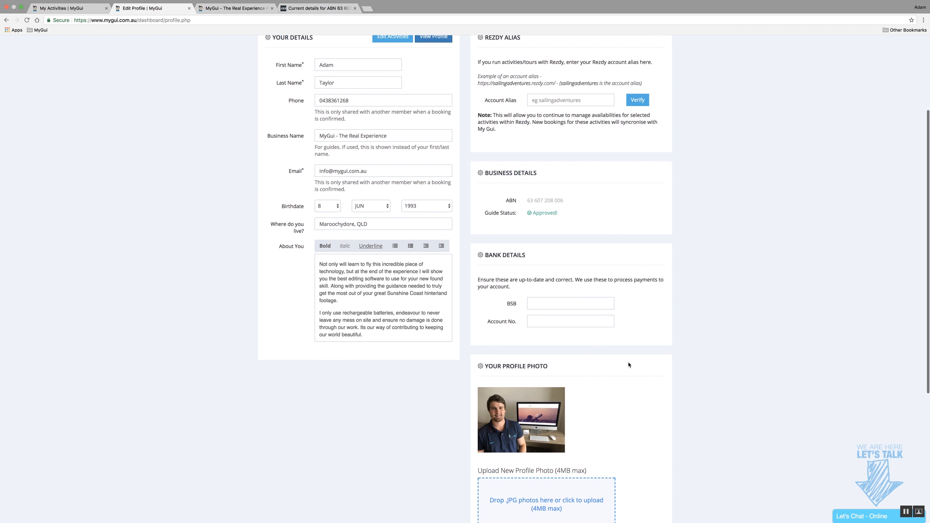
mouse_move(768, 171)
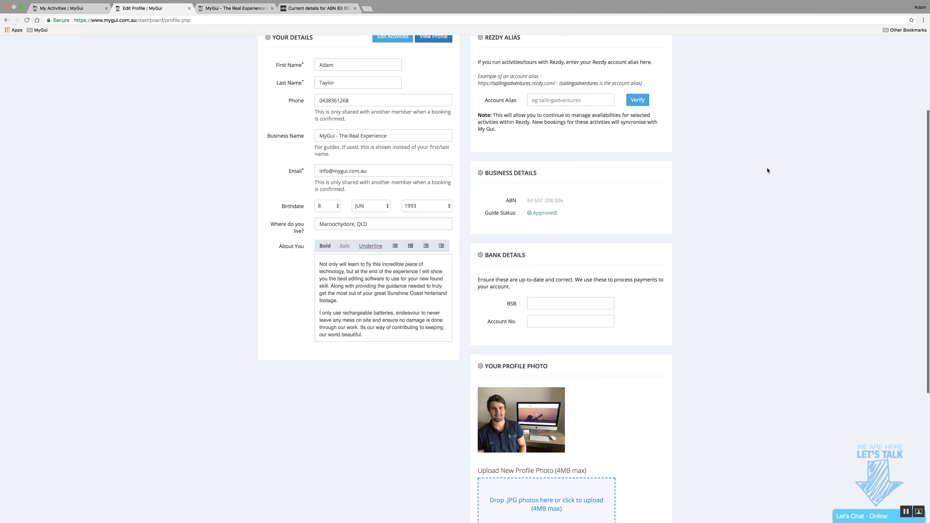
mouse_move(685, 208)
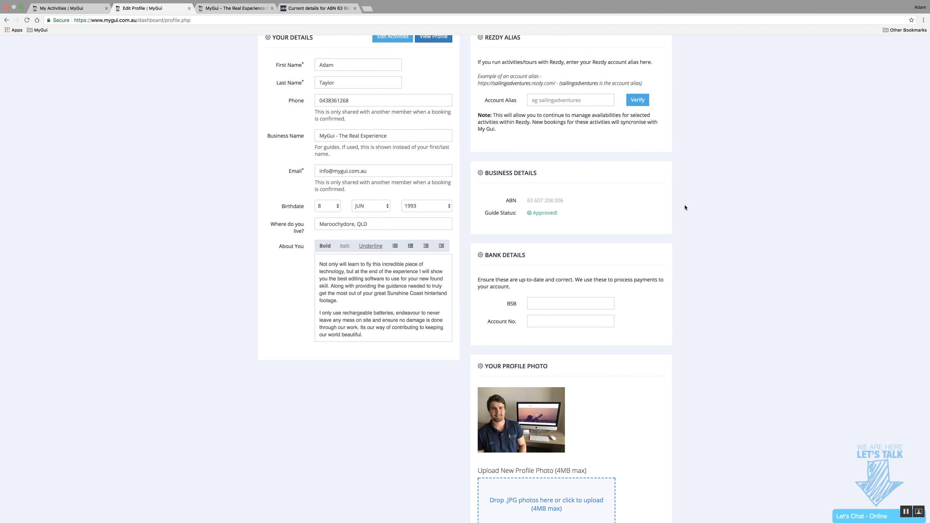
scroll(down, 3)
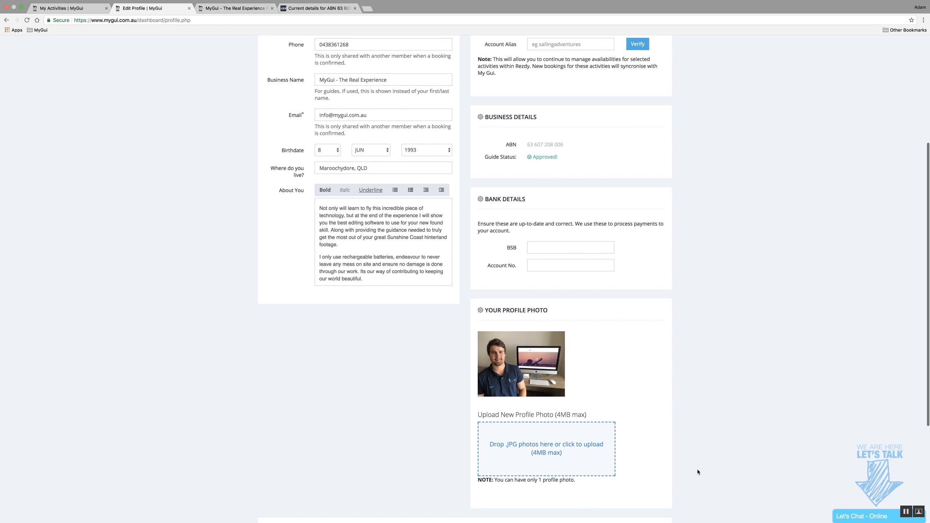
scroll(up, 3)
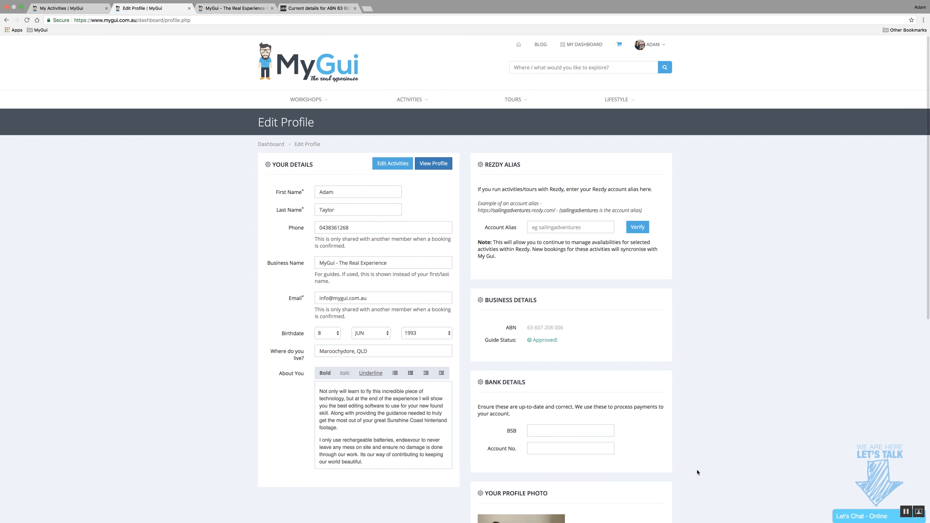
mouse_move(736, 403)
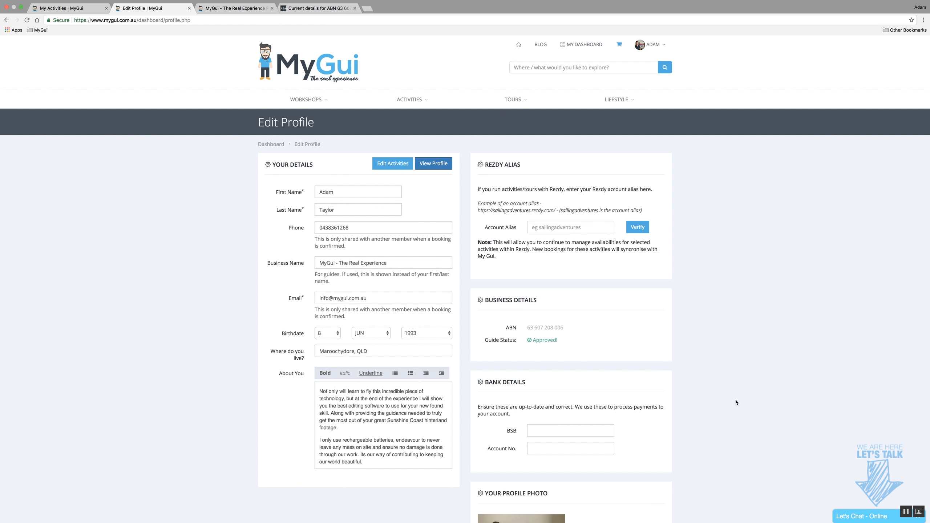
mouse_move(744, 377)
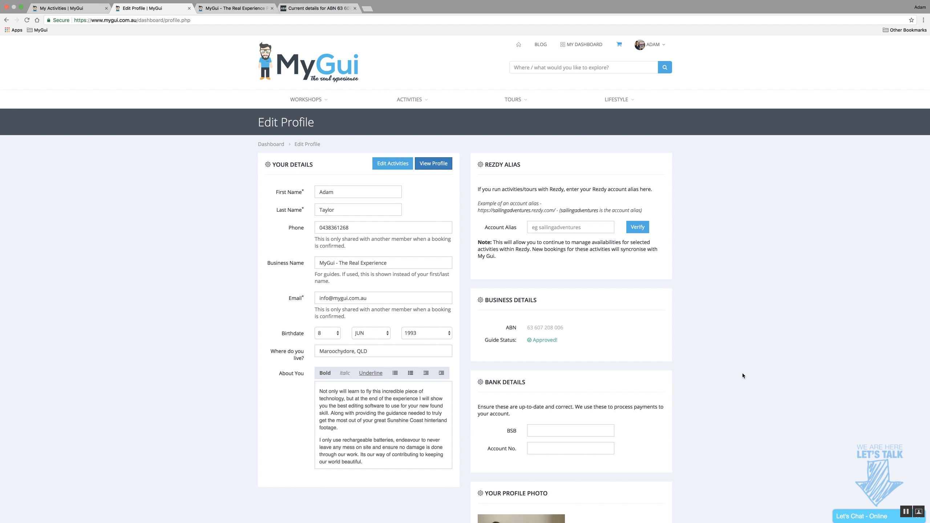